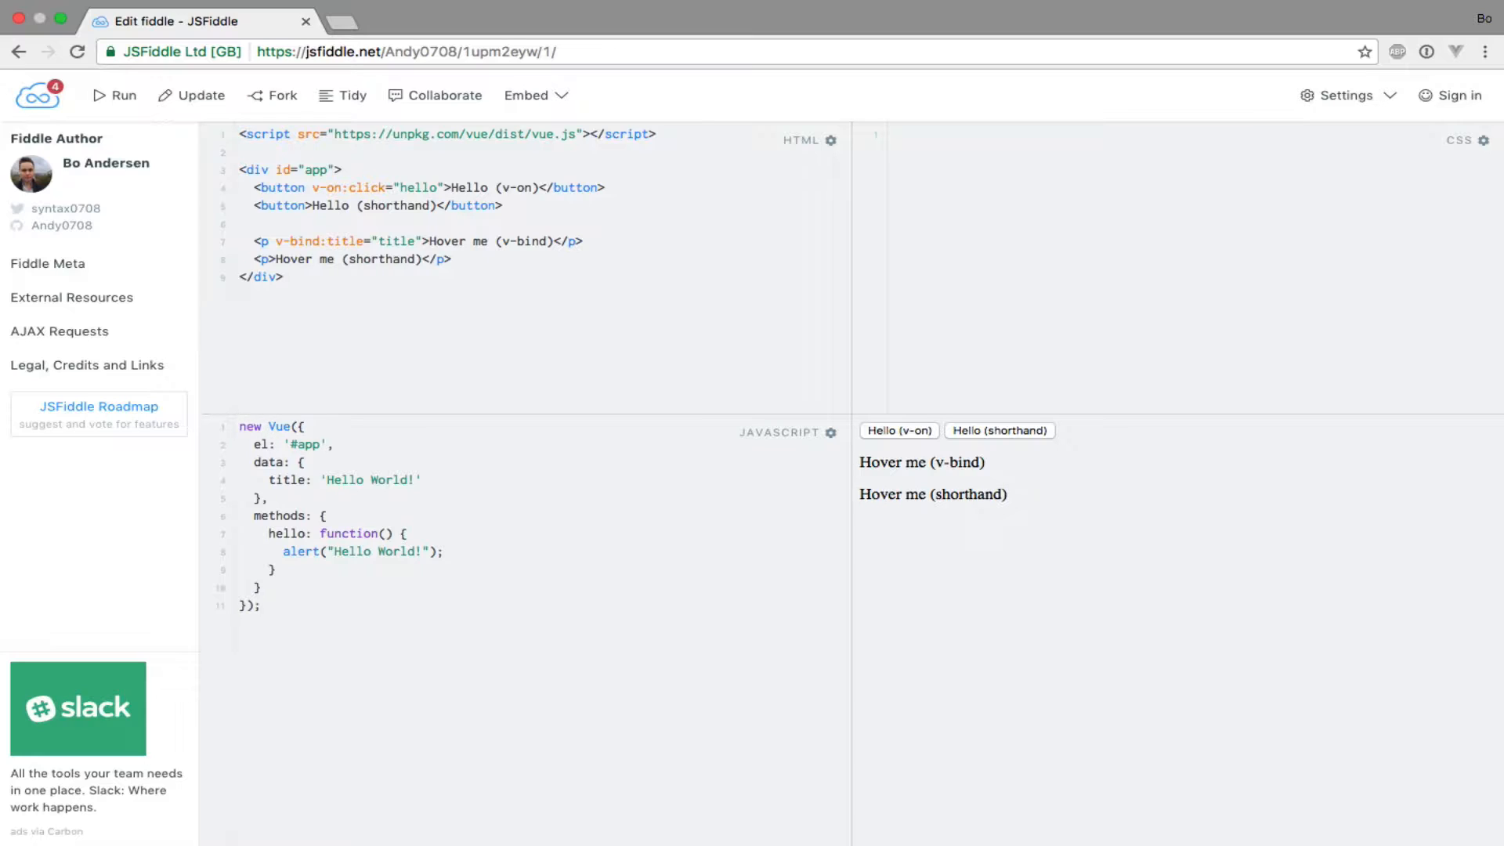
left_click(242, 426)
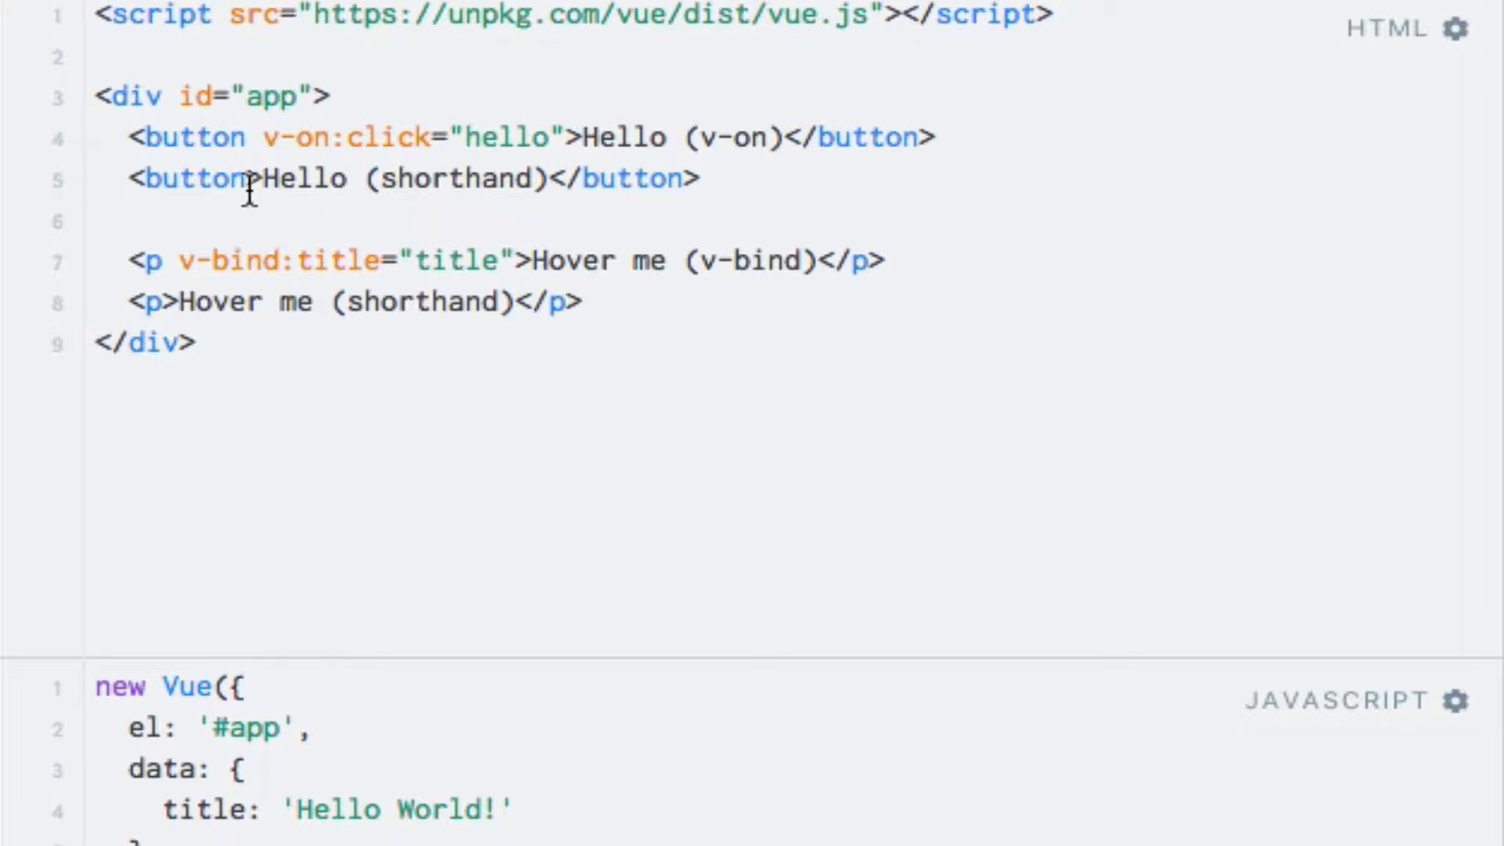
type("@")
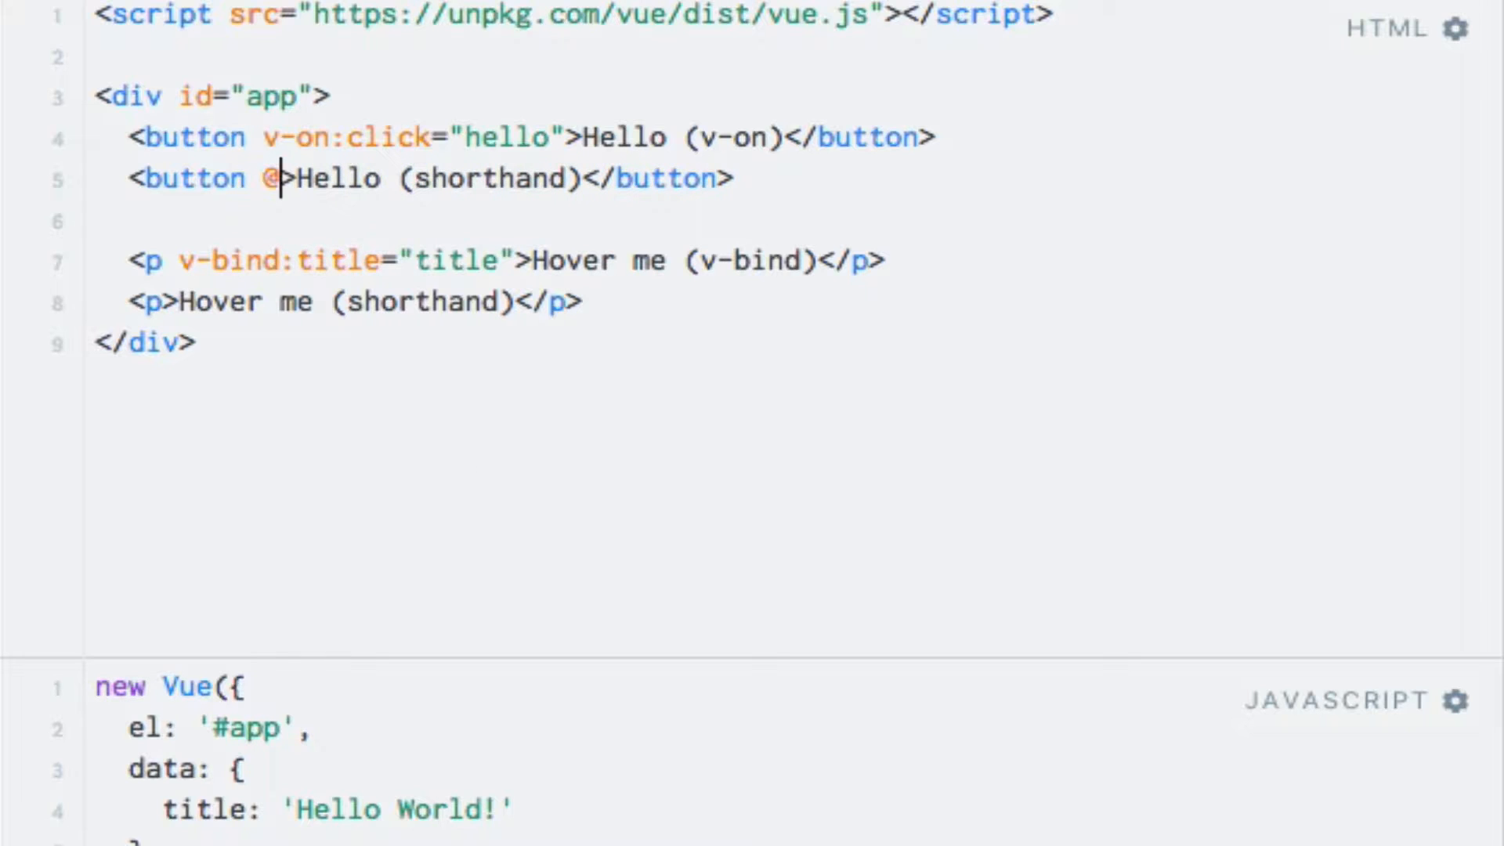
type("cl")
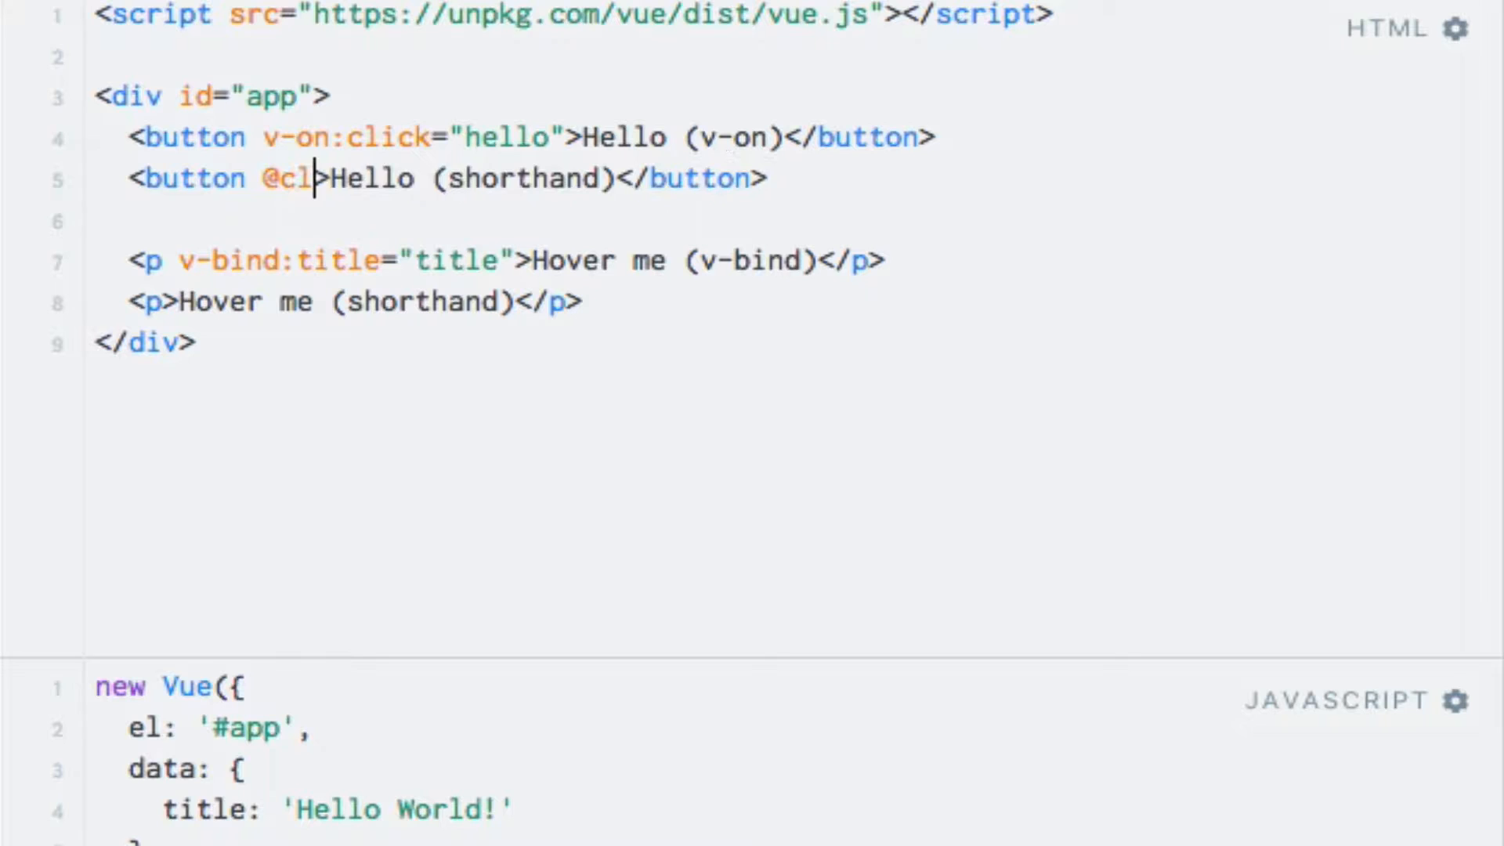
type("ick")
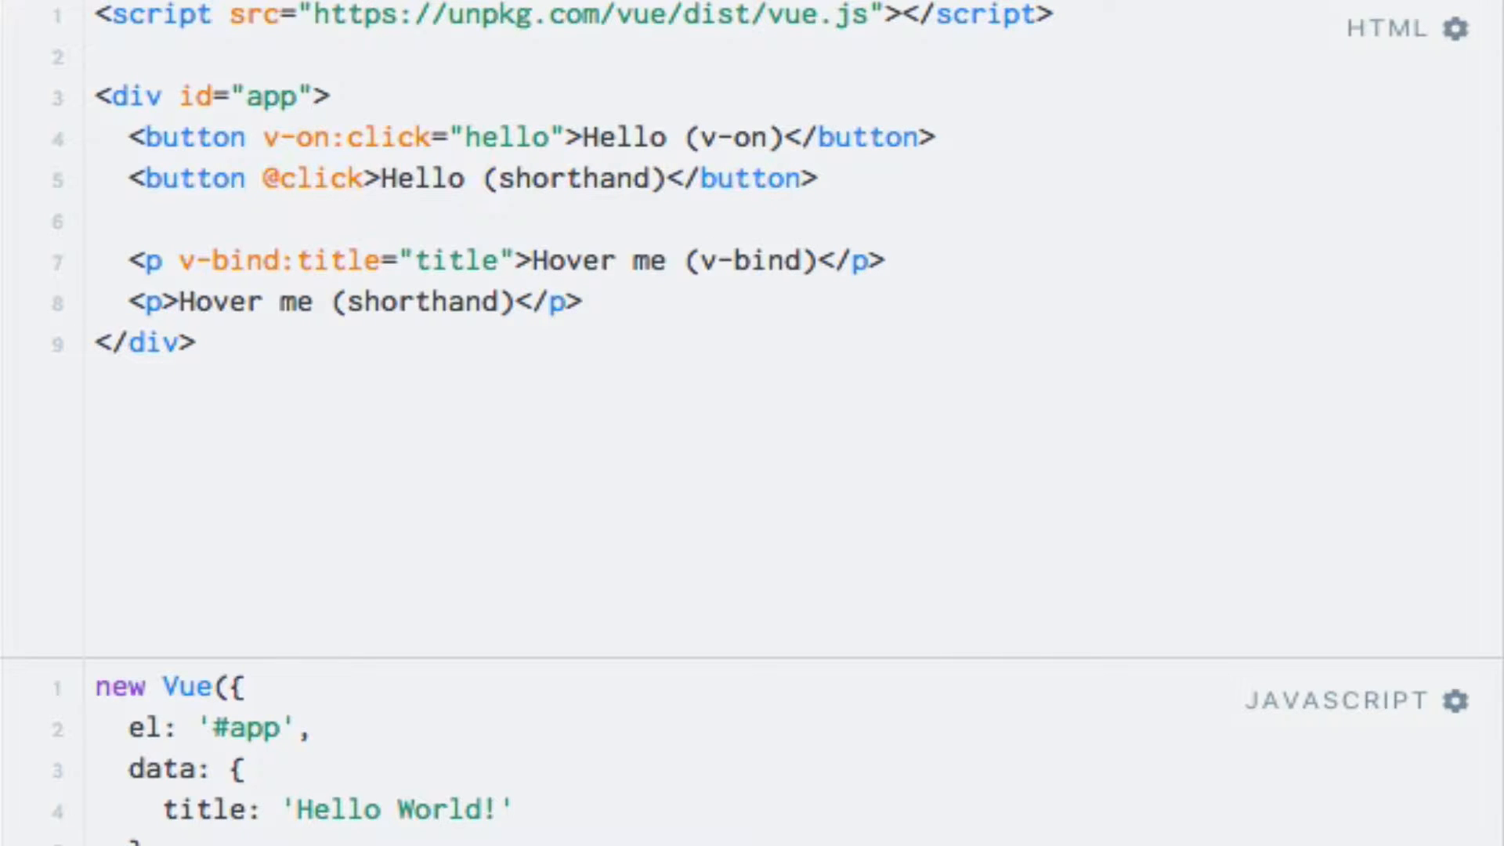
type("=\"\"")
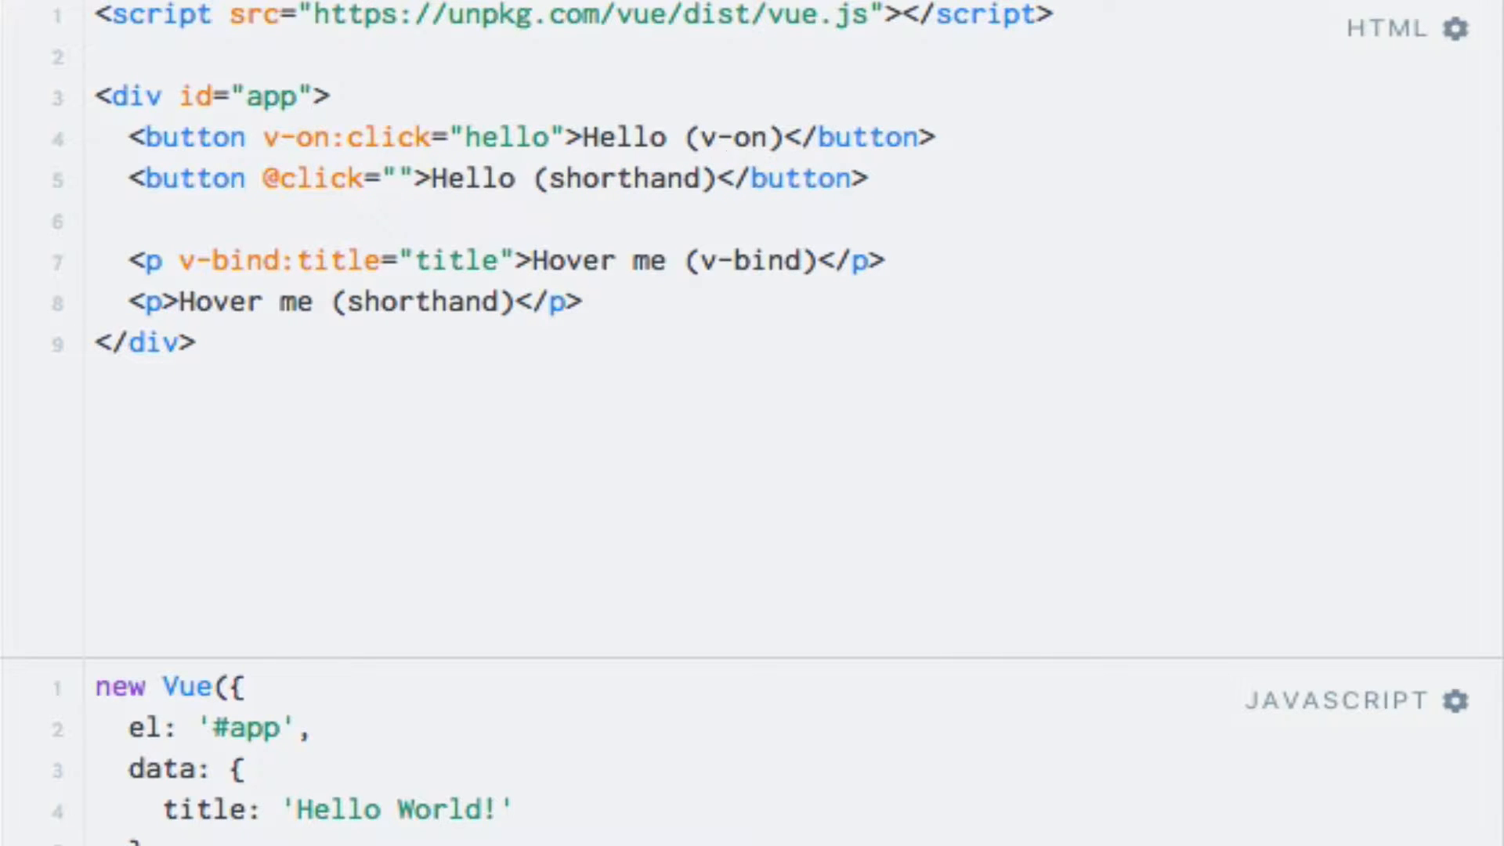
type("hello")
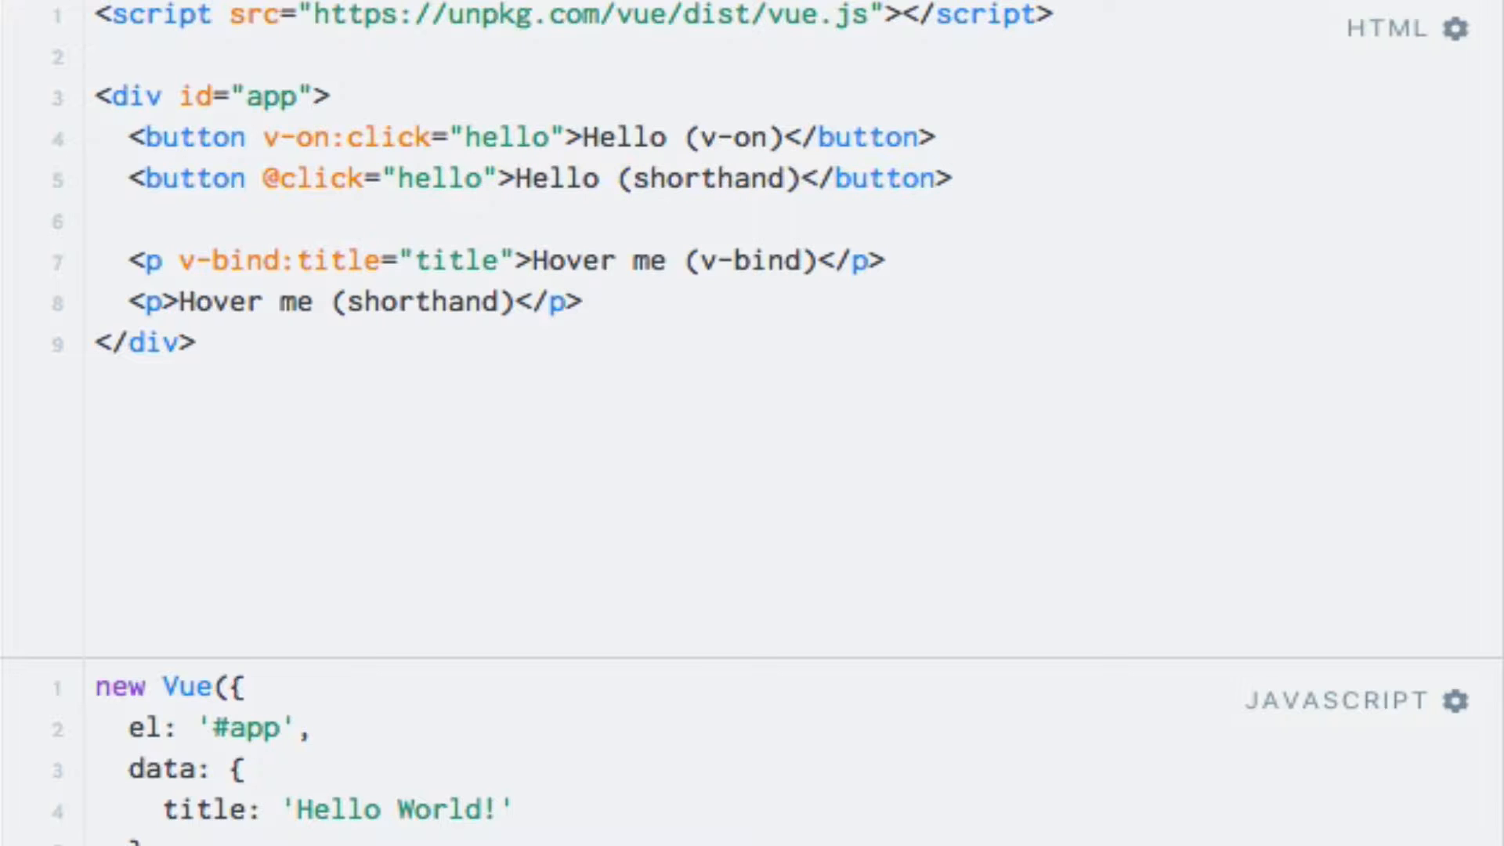
left_click(971, 433)
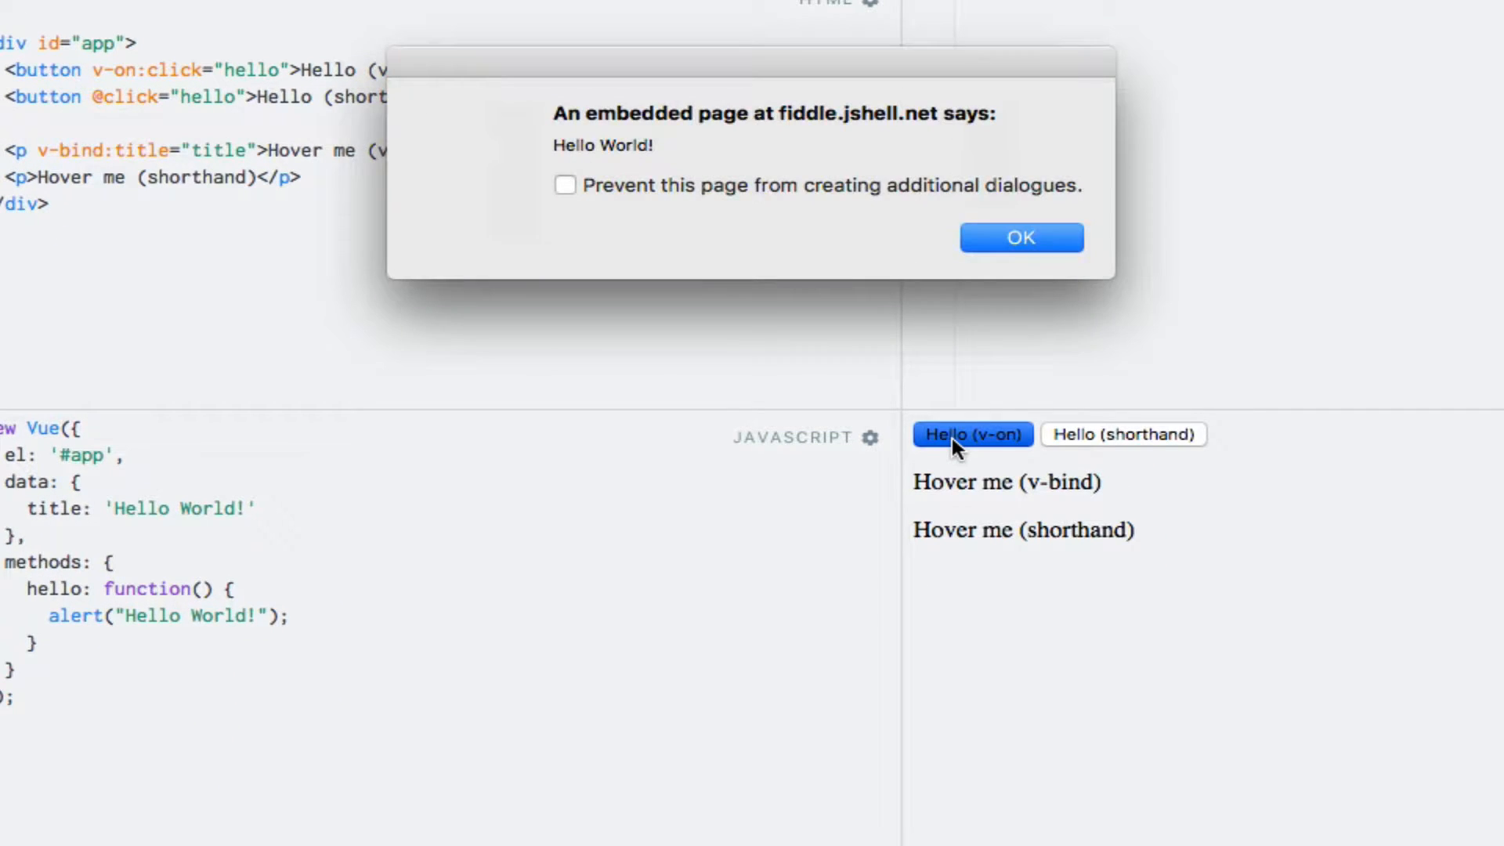
Step: Click the shorthand button in the preview and dismiss the 'Hello World!' alert
left_click(1123, 433)
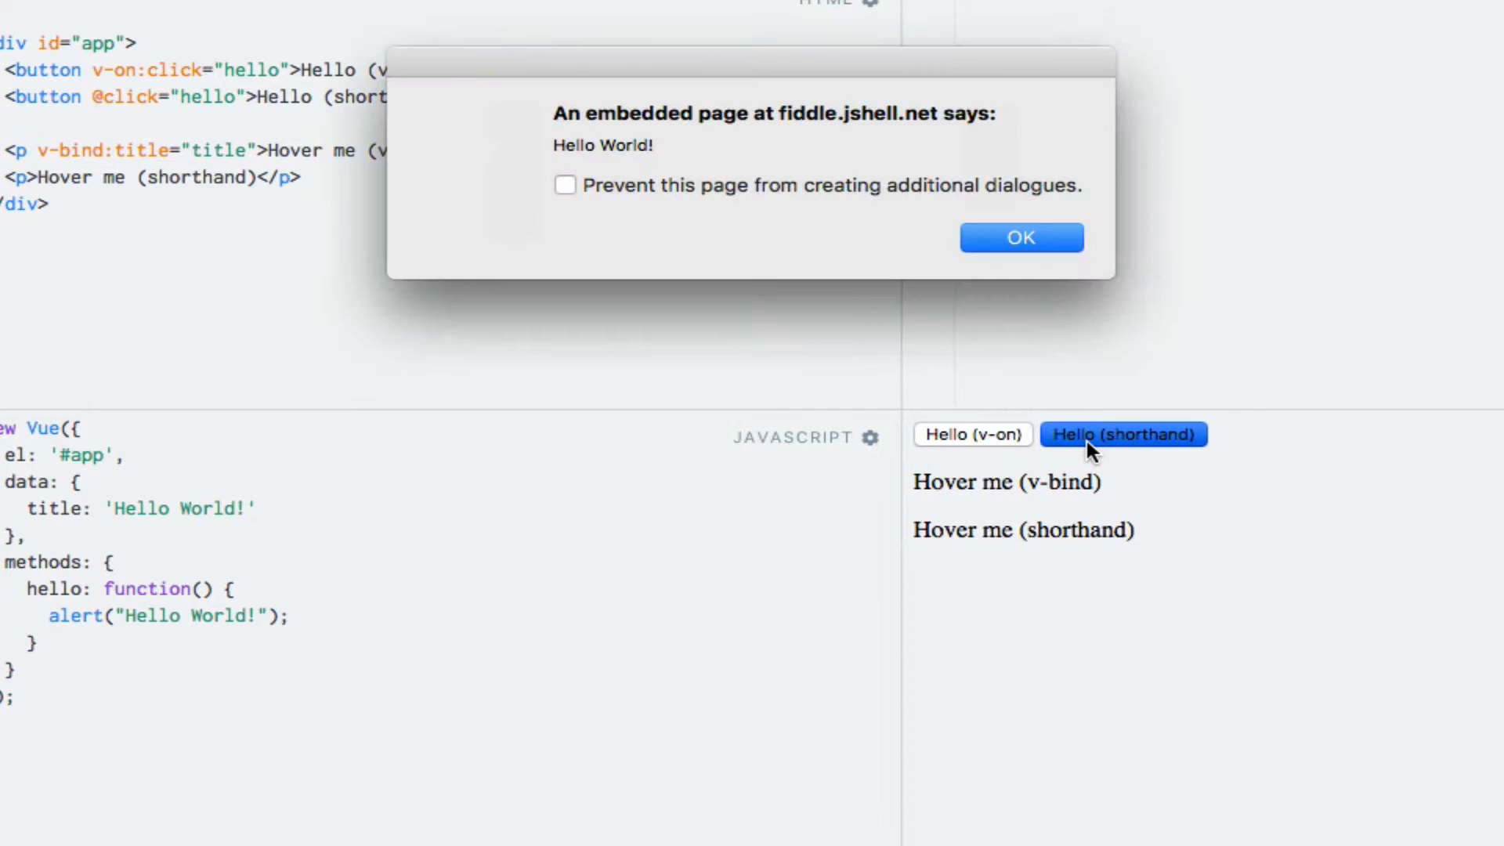
left_click(1020, 236)
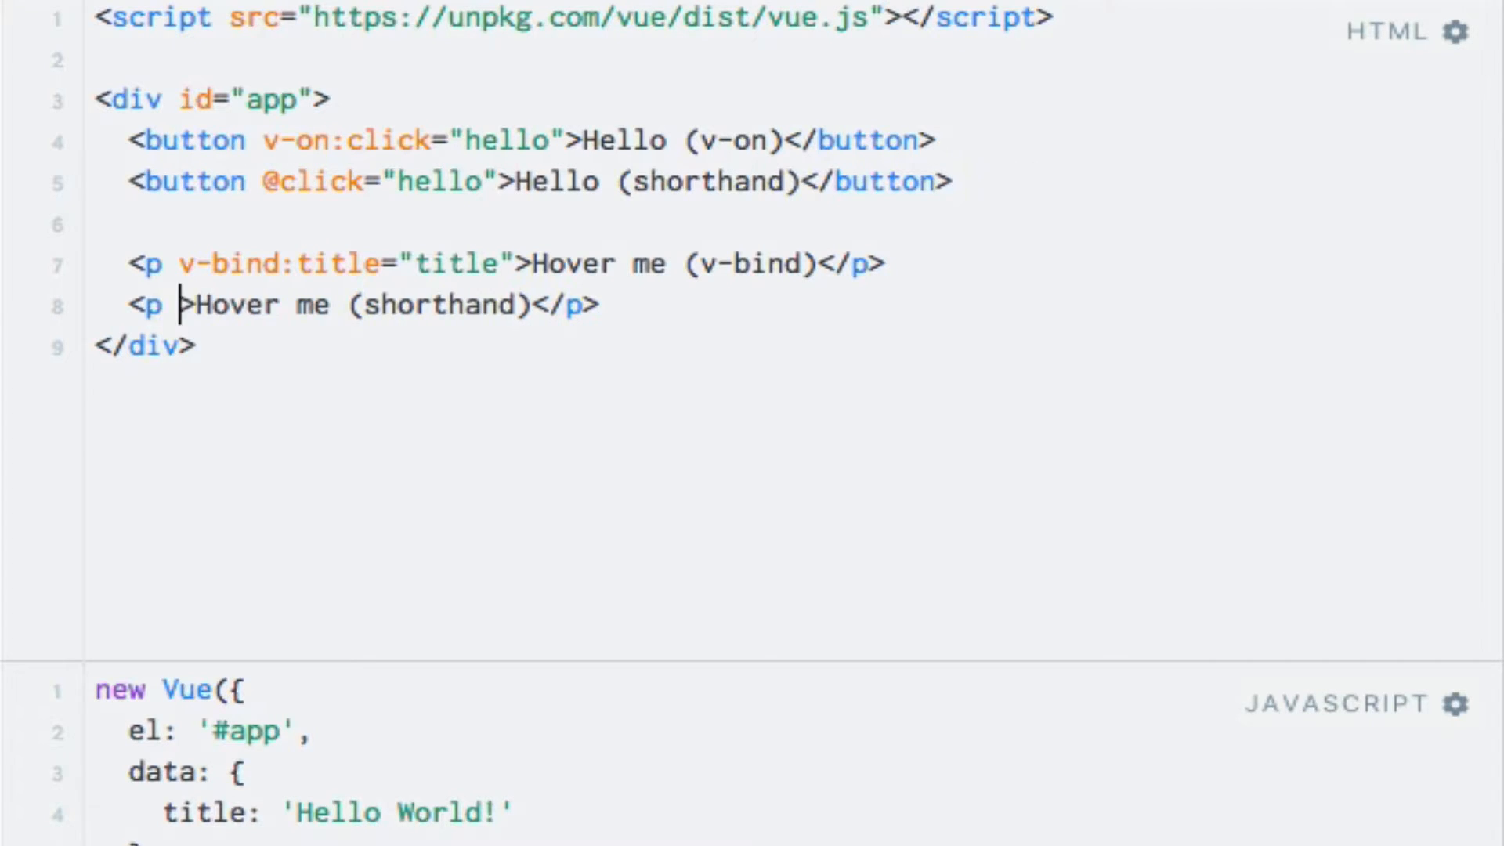
Step: Type :title="title" into the second paragraph's opening tag
type(":title=\"\"")
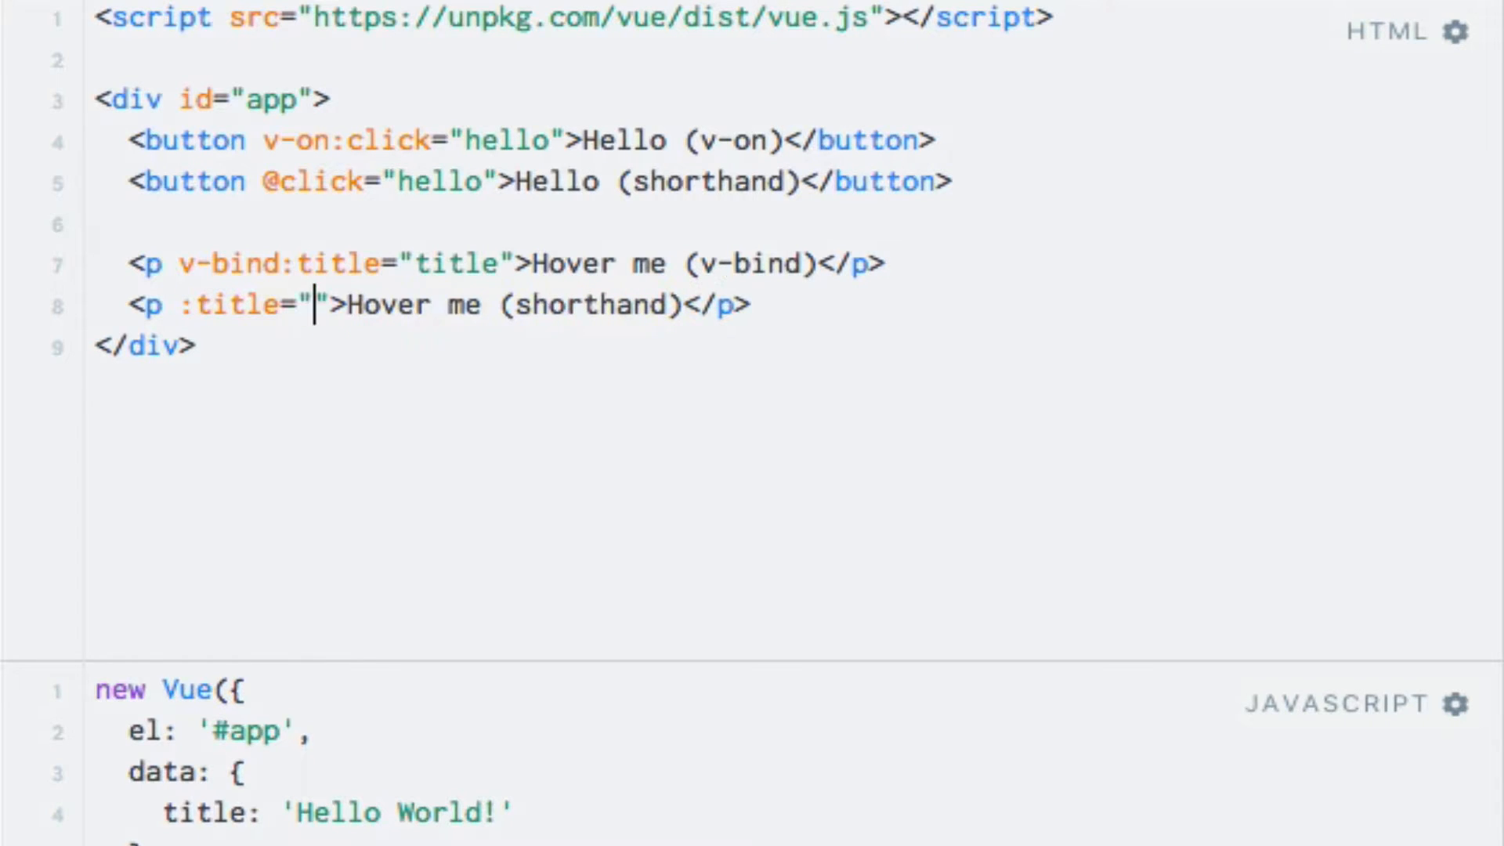
type("t")
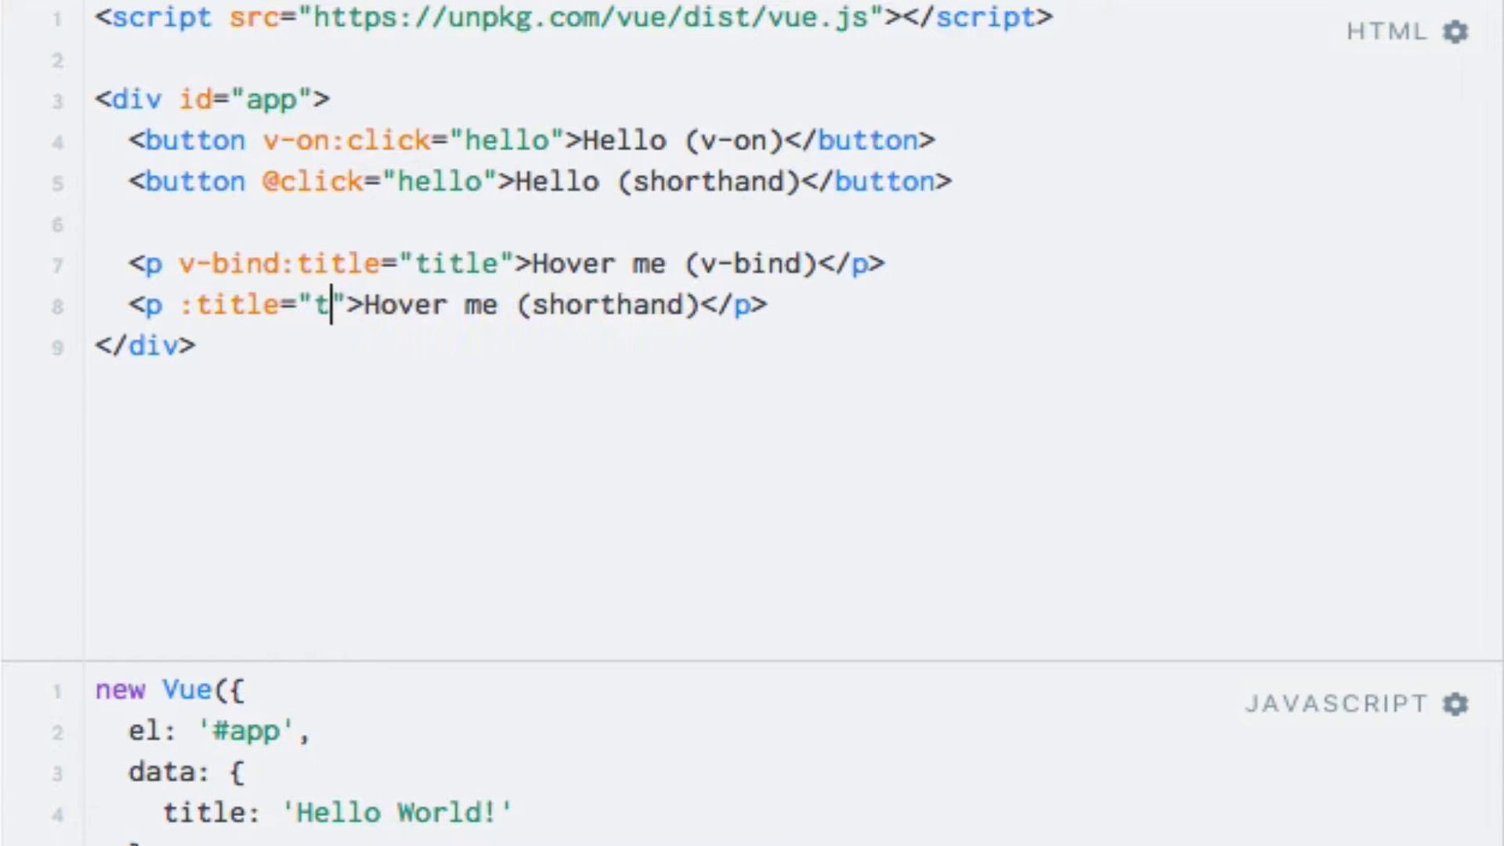
type("itle")
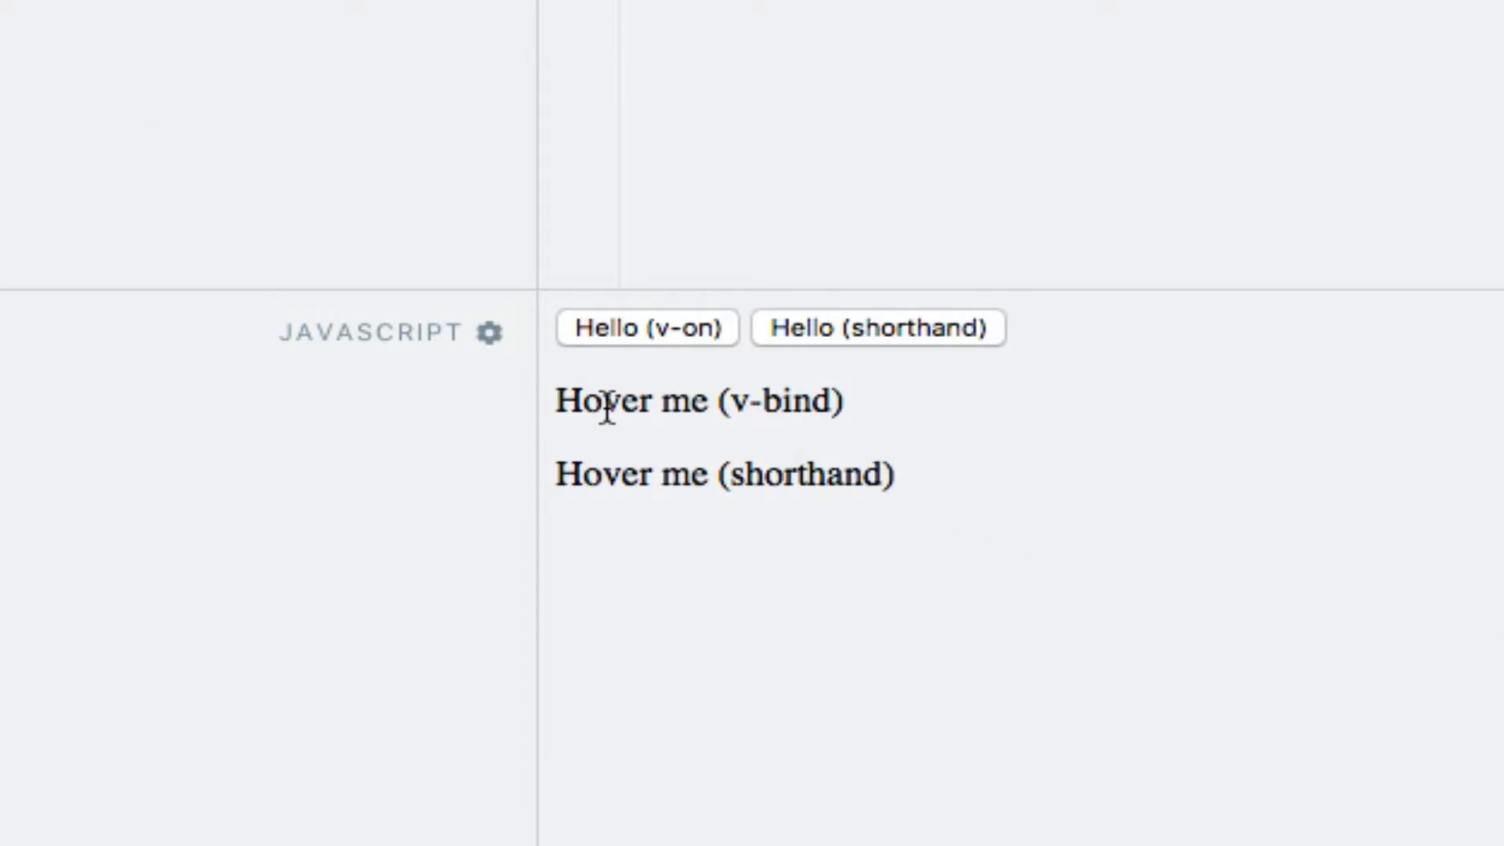
mouse_move(724, 471)
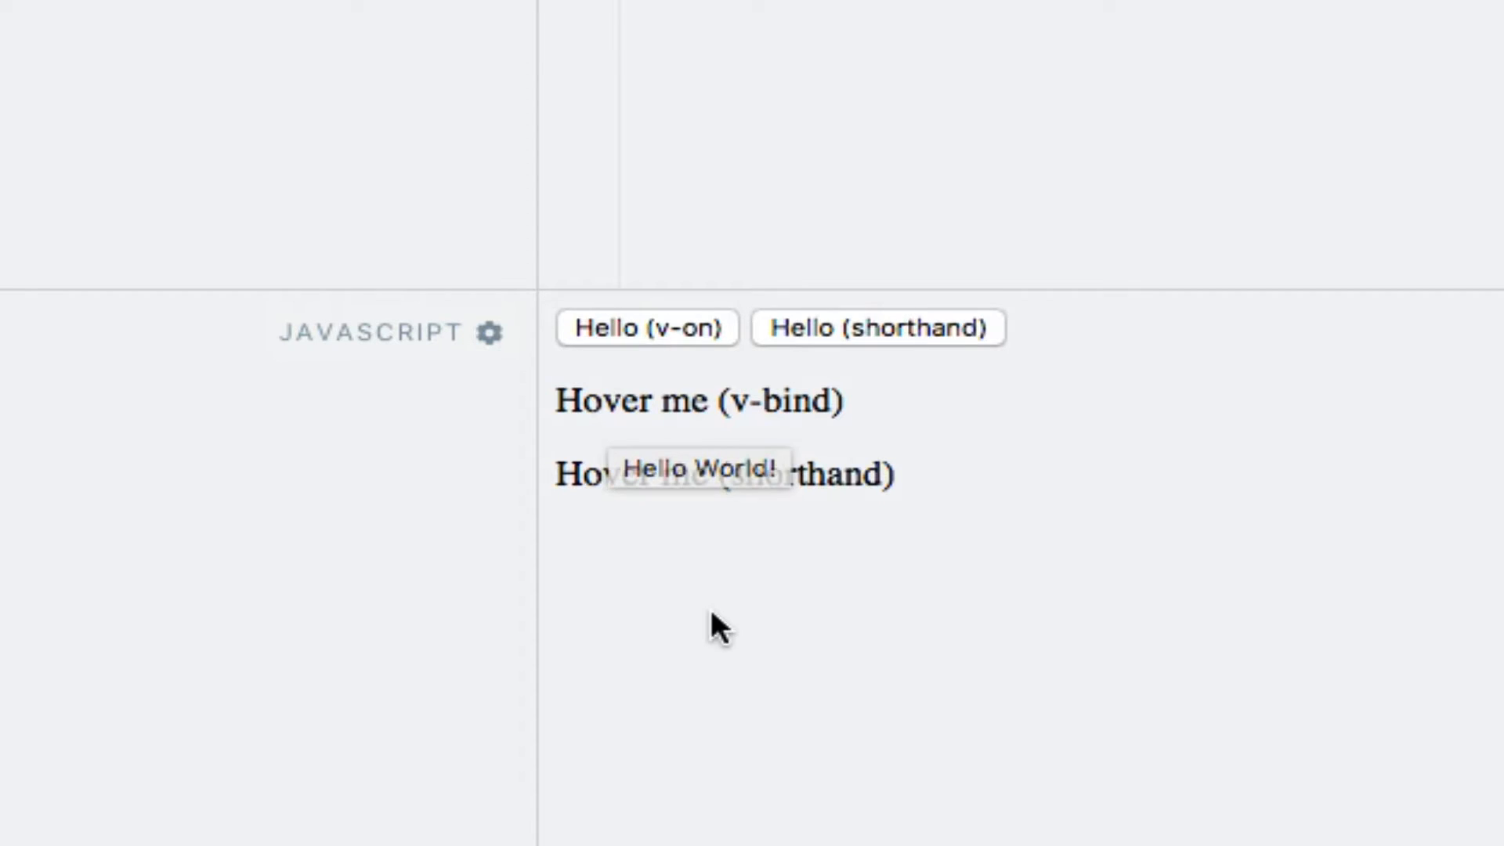
mouse_move(662, 473)
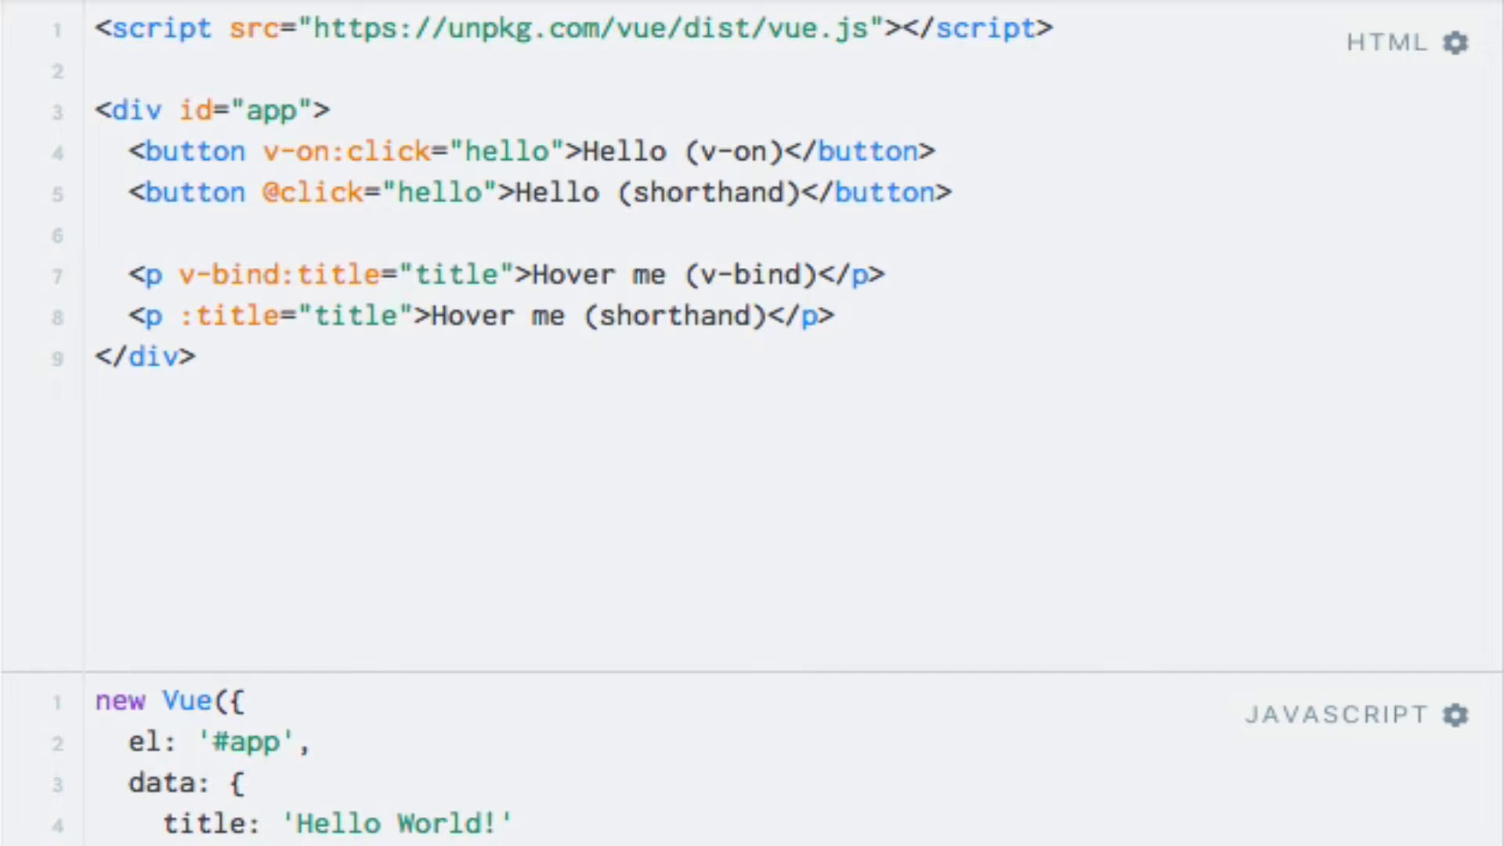
left_click(401, 316)
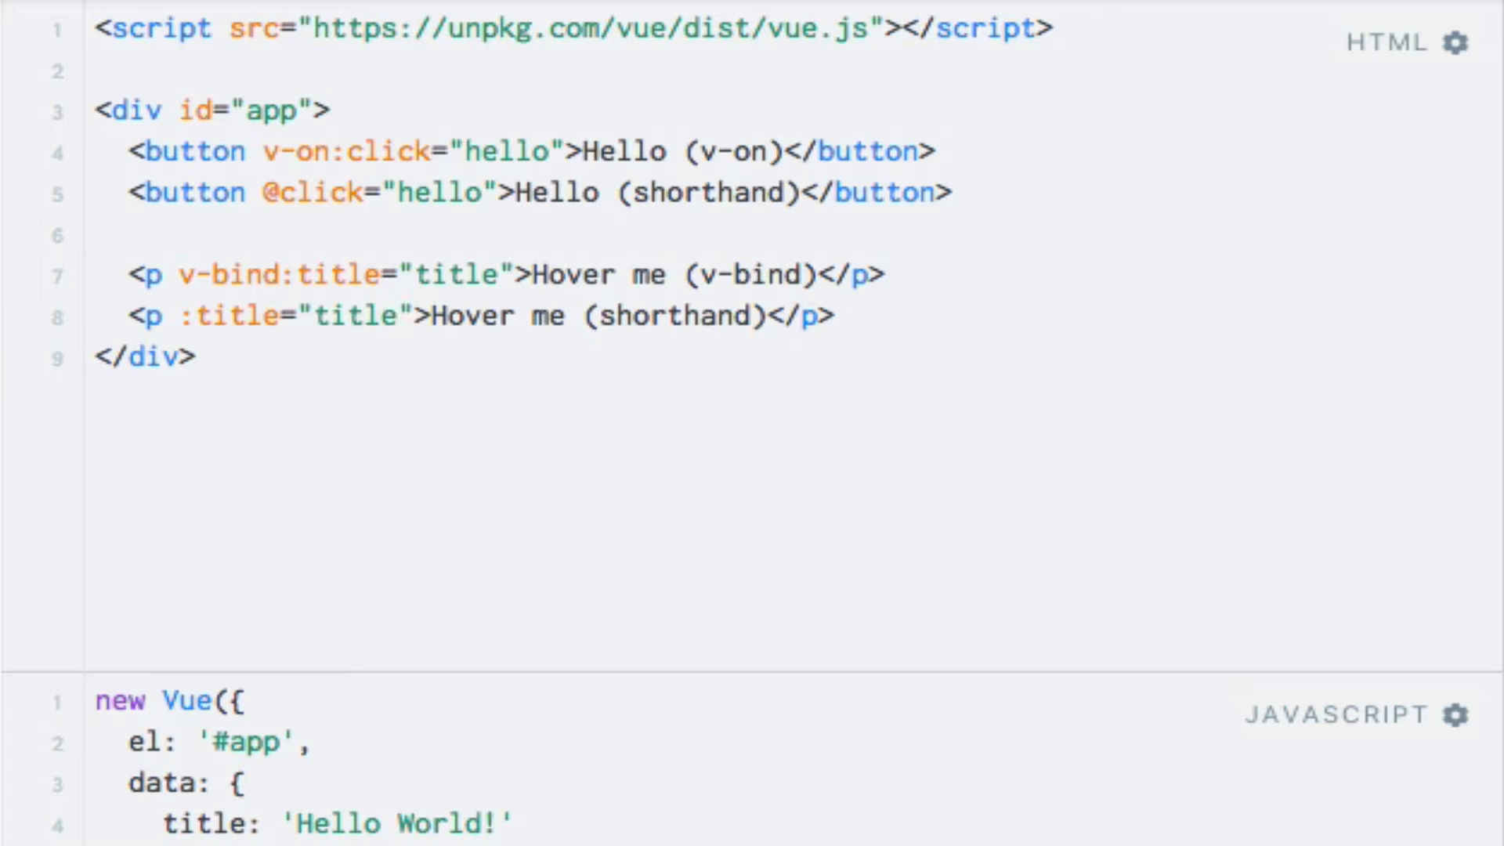
left_click(397, 317)
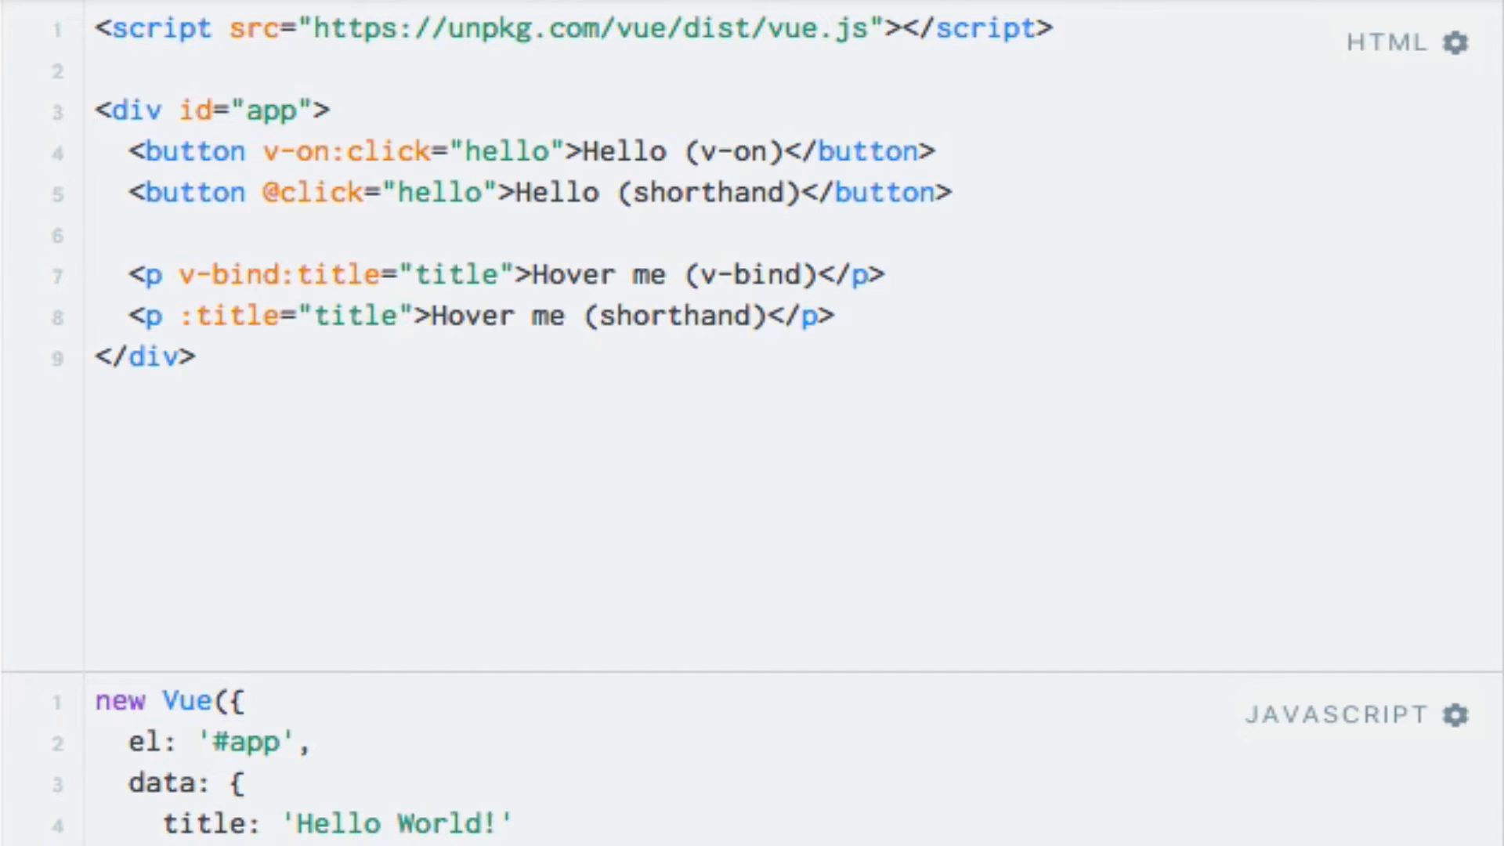
left_click(398, 315)
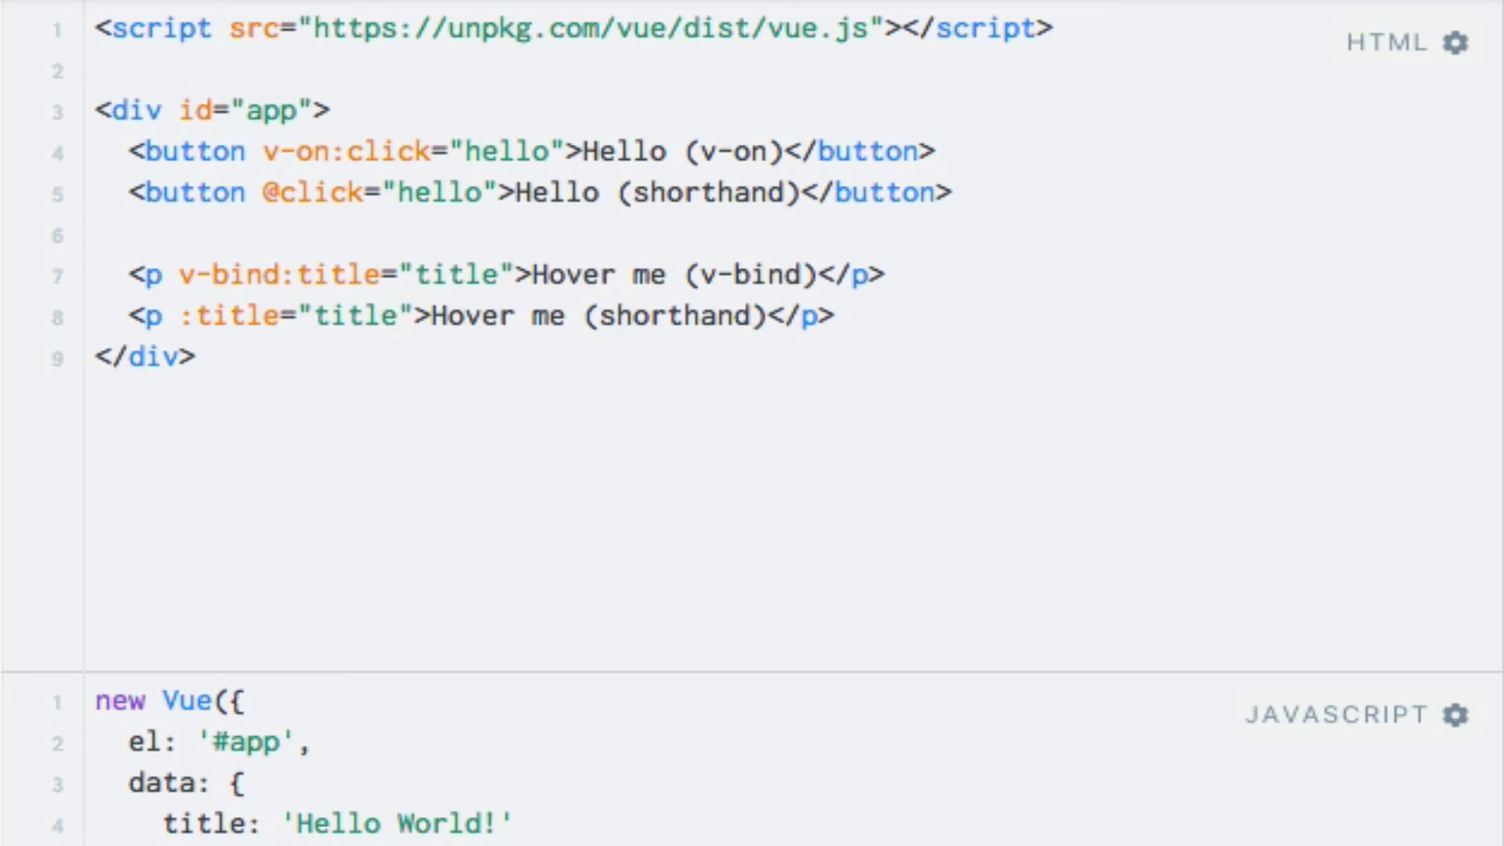
left_click(397, 315)
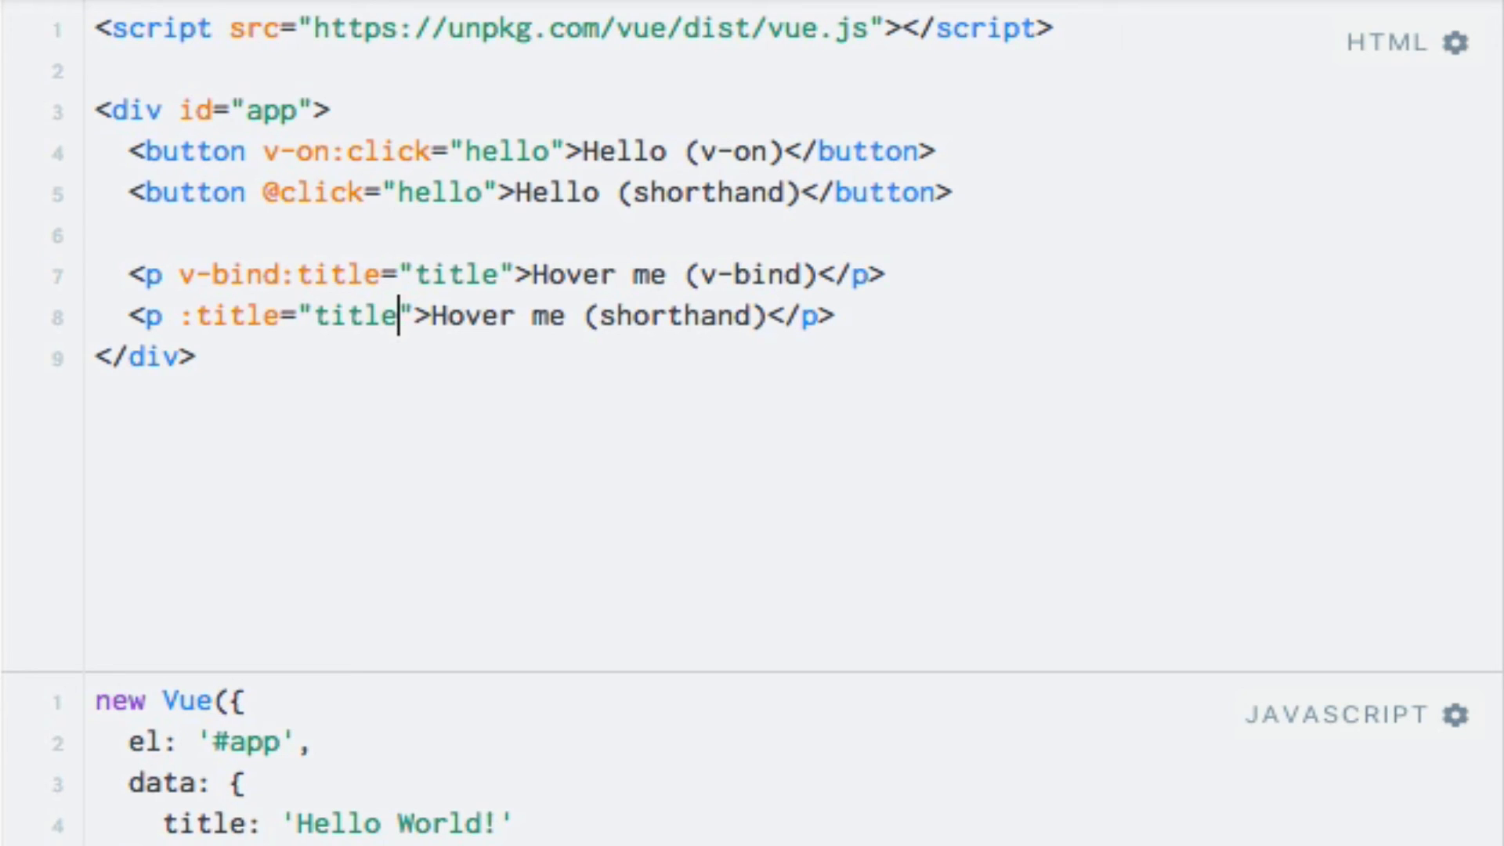